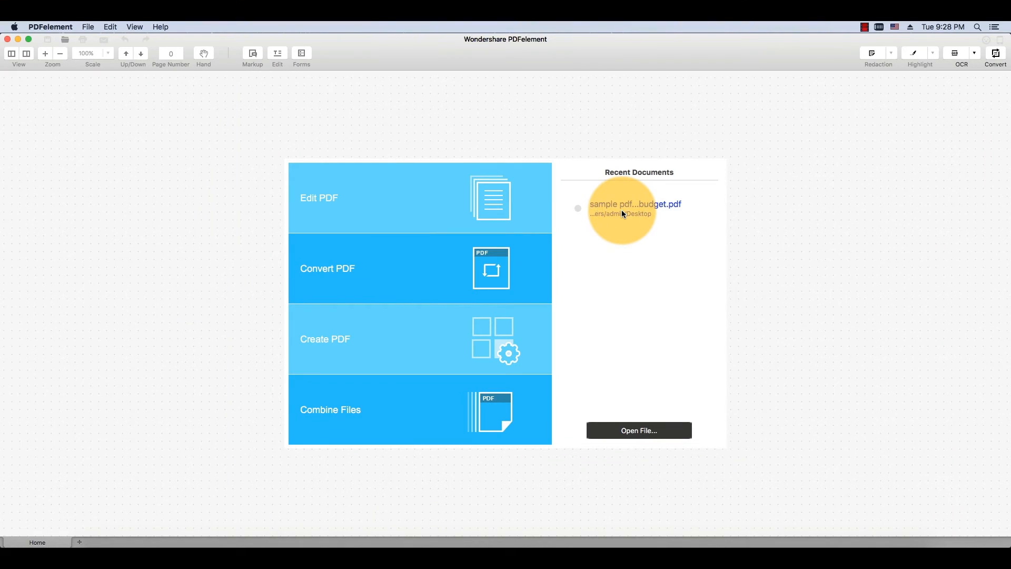
- Open the sample pdf-vancouver-2016-budget.pdf from Recent Documents
left_click(634, 203)
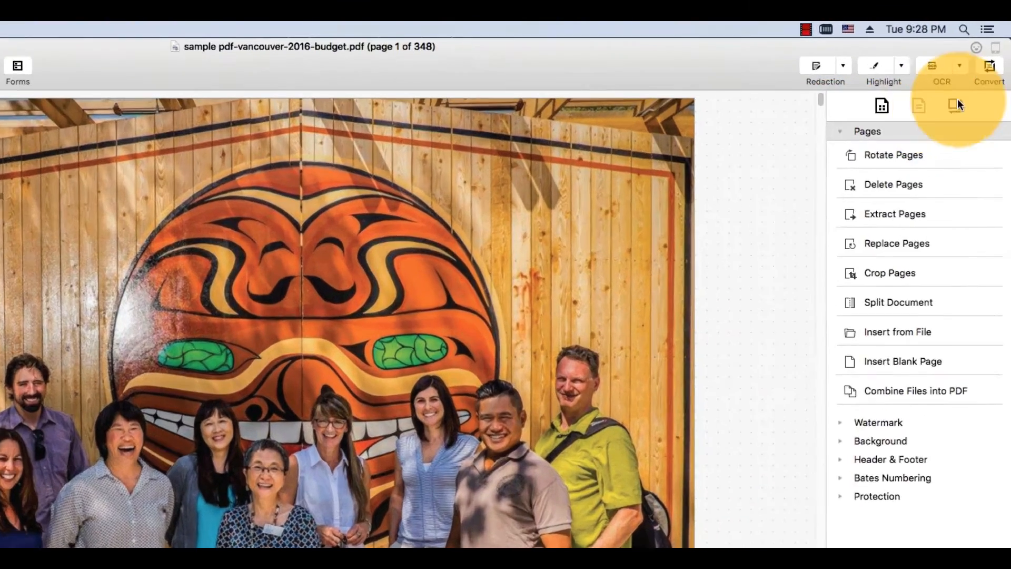
- Start a conversion of the budget PDF with a custom page range of 5-10
left_click(915, 390)
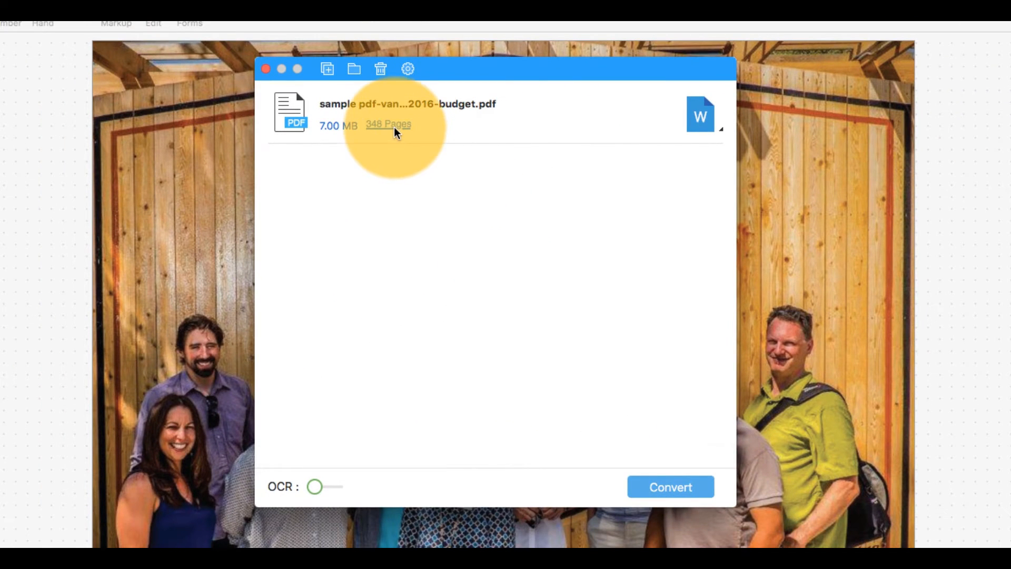
left_click(389, 124)
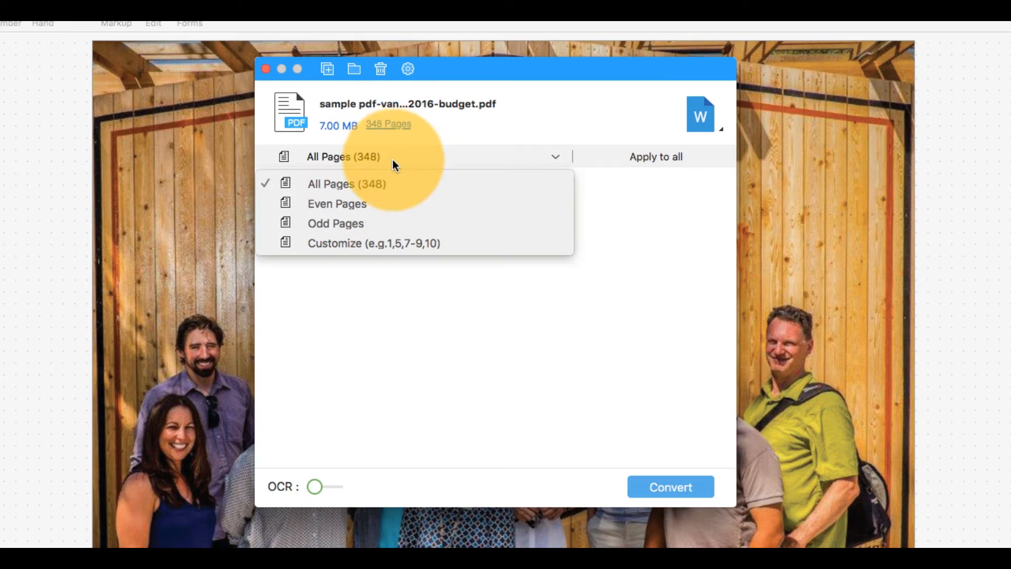
left_click(374, 244)
type("5")
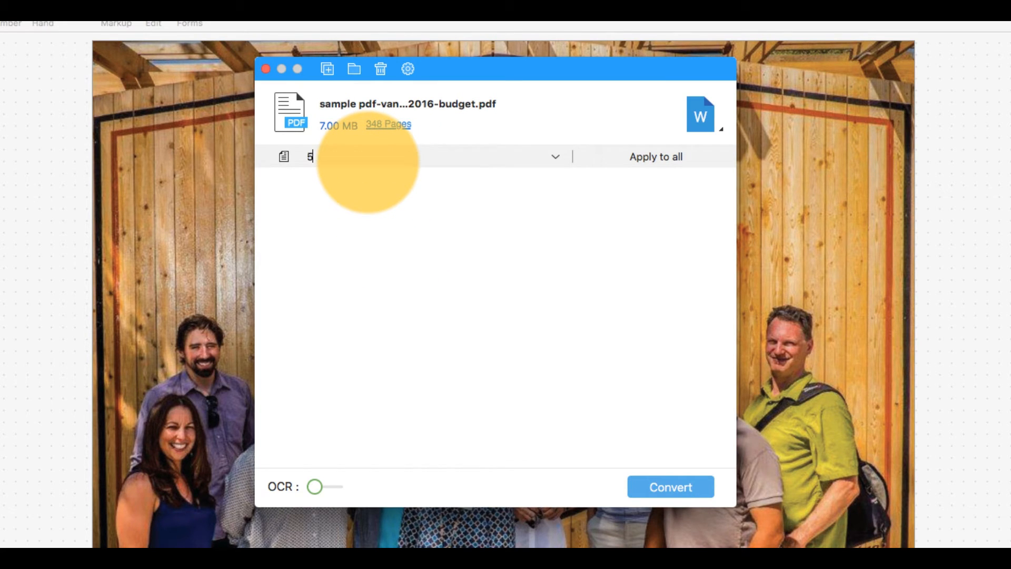
type("-1")
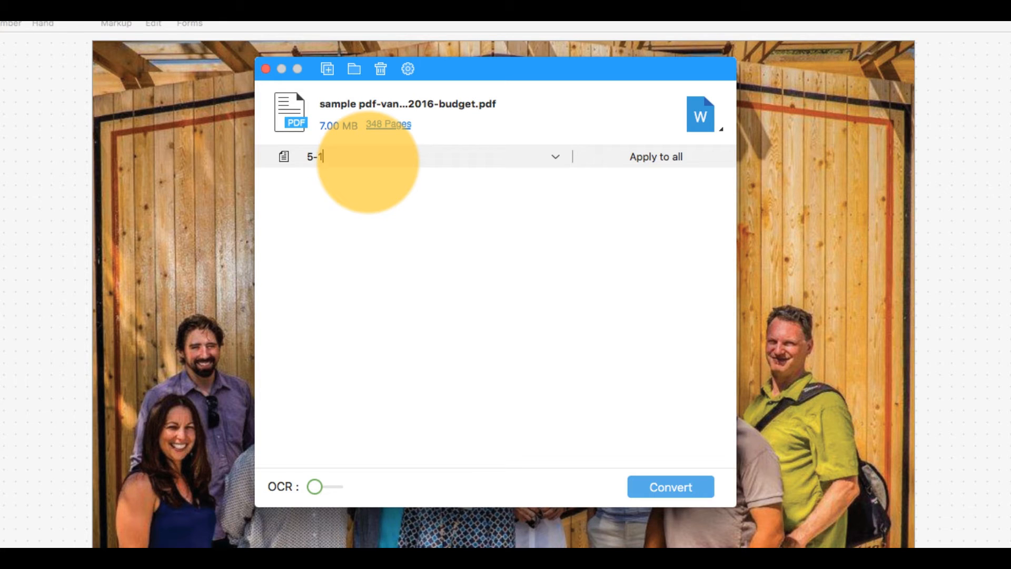
type("0")
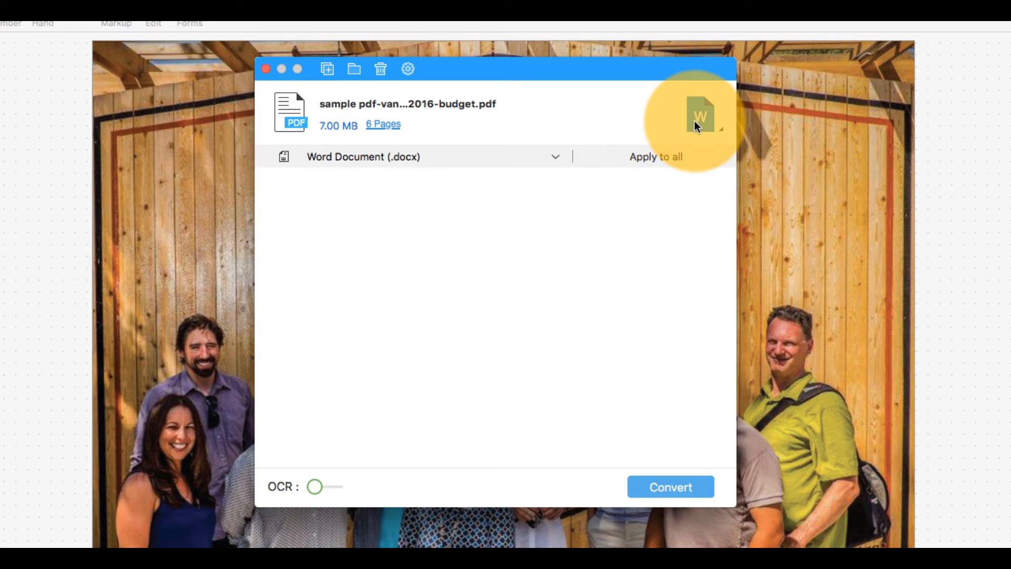
- Choose Excel Workbook (.xlsx) as the output format and review its conversion settings
left_click(555, 157)
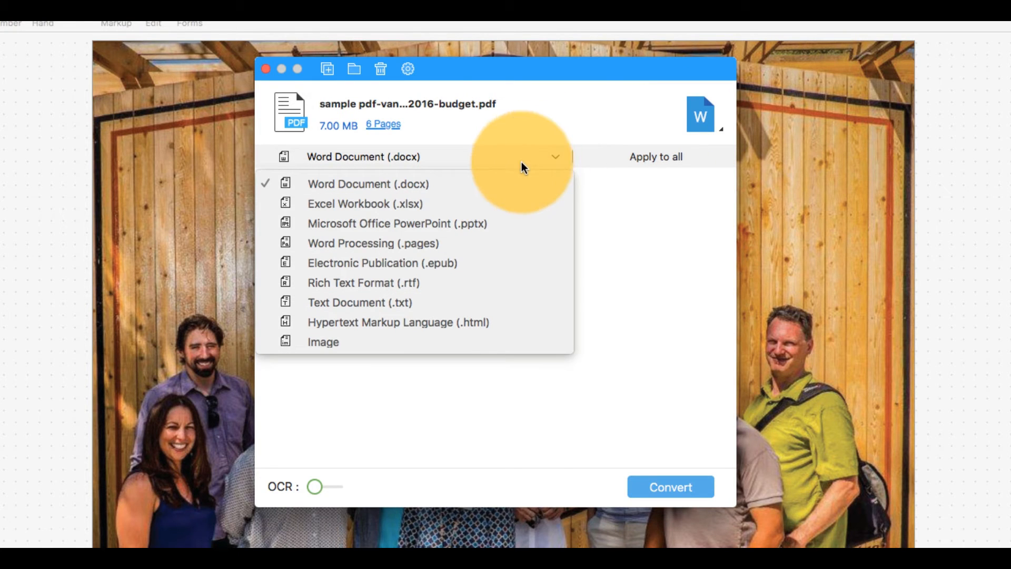
left_click(366, 203)
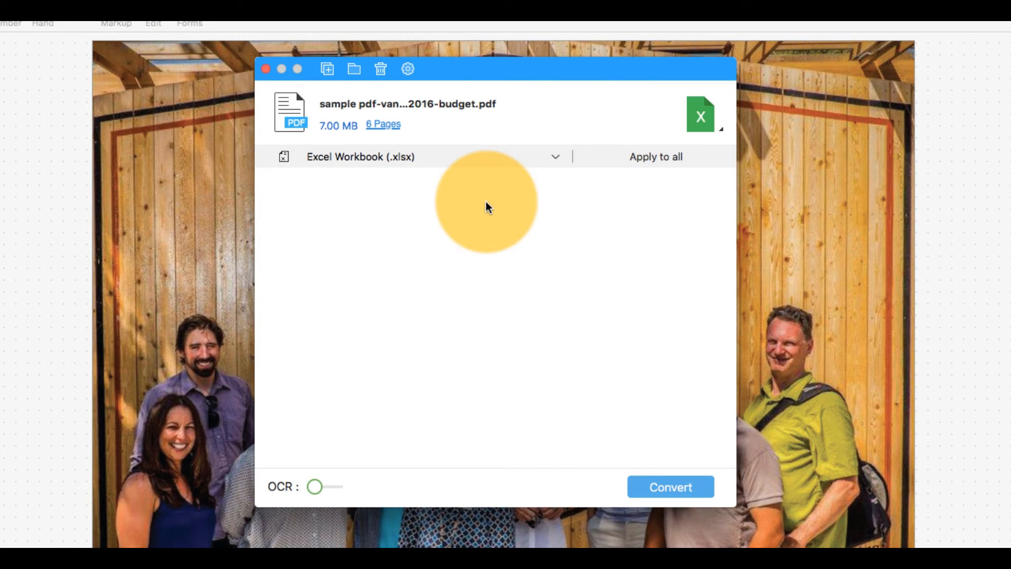
left_click(407, 70)
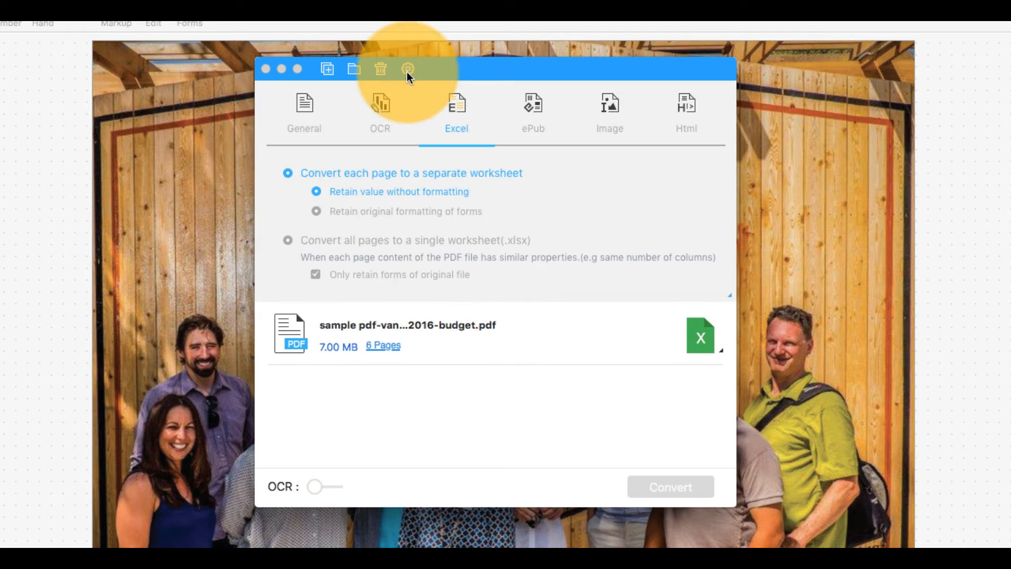
left_click(287, 240)
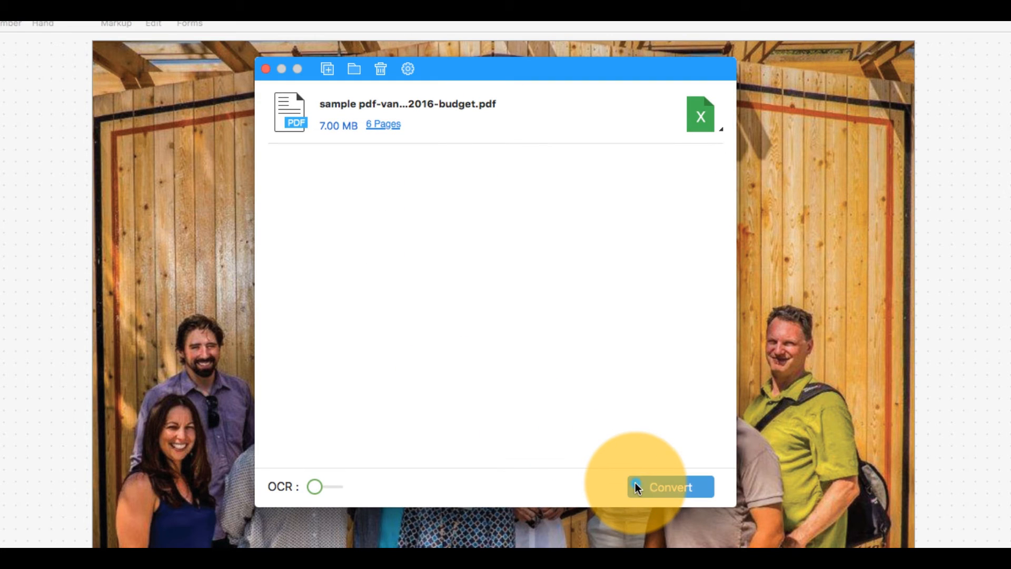
- Convert the six selected pages and save the workbook to the Desktop
left_click(670, 487)
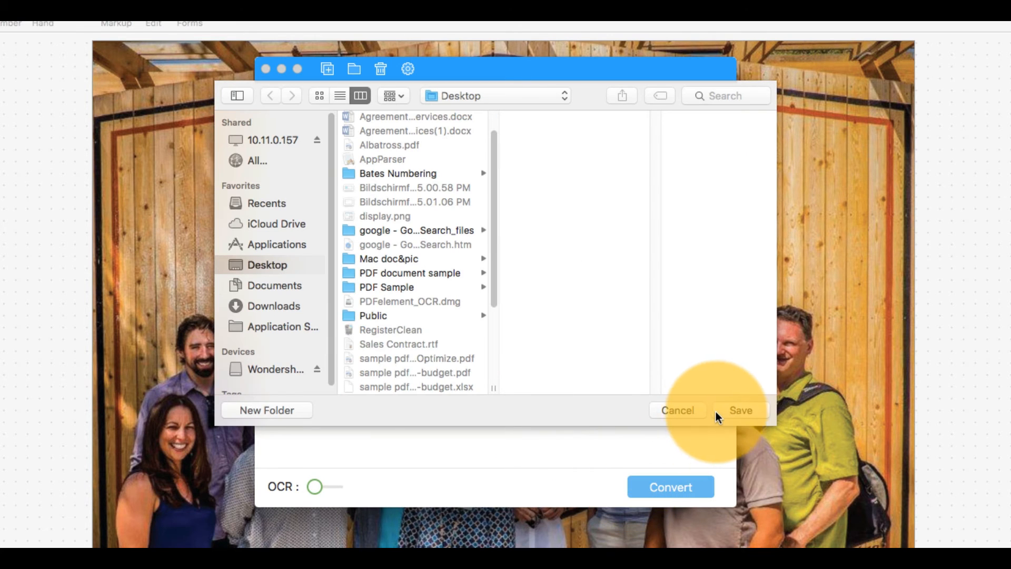
left_click(741, 410)
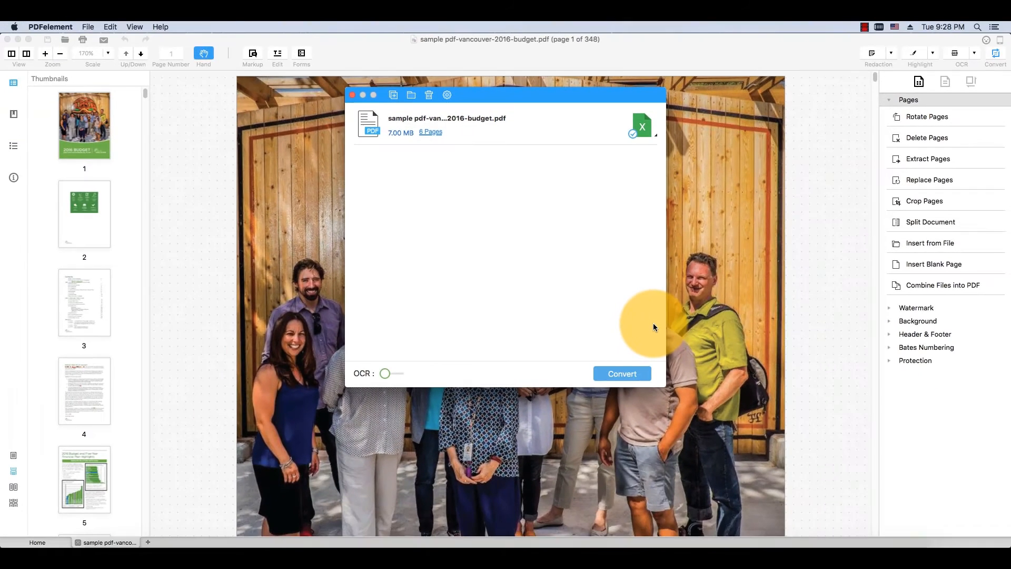